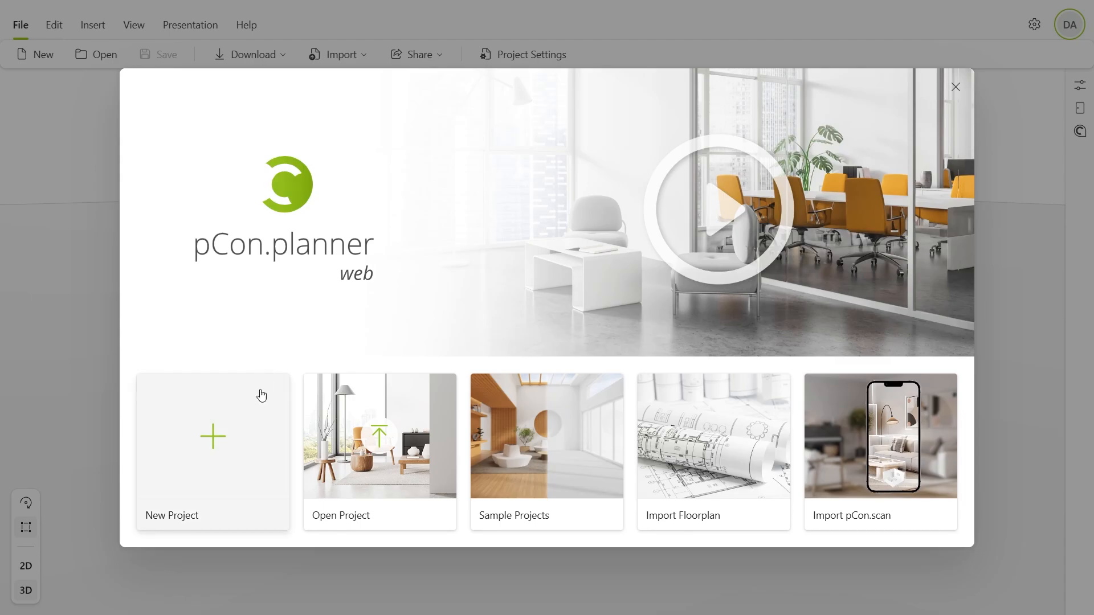
Create a new blank project from the start dialog
left_click(212, 450)
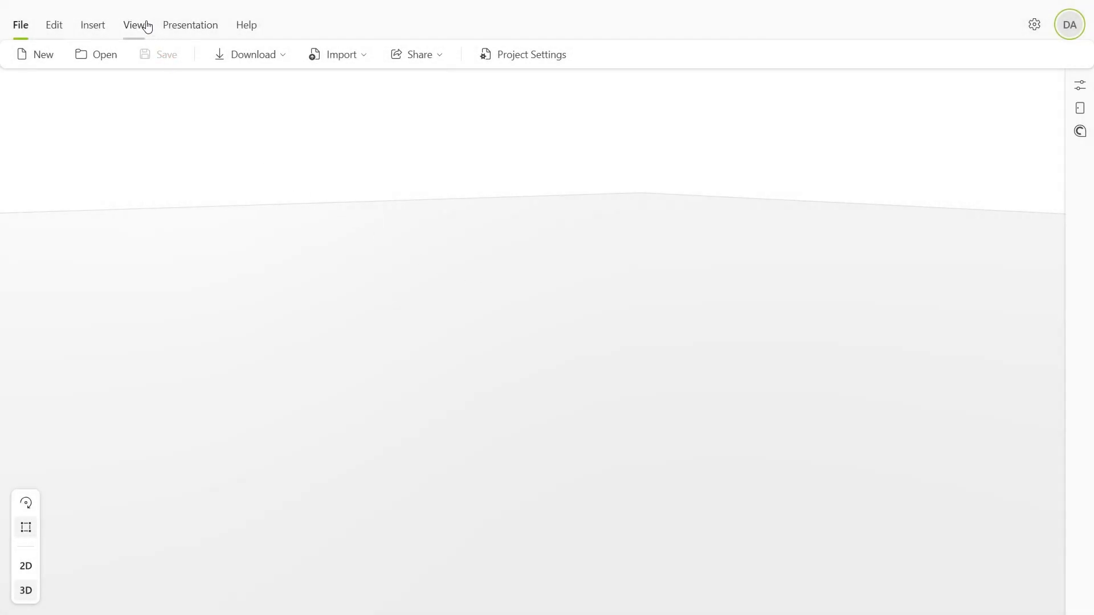
Turn on the ground grid and check its 1 m spacing in Project Settings
left_click(134, 25)
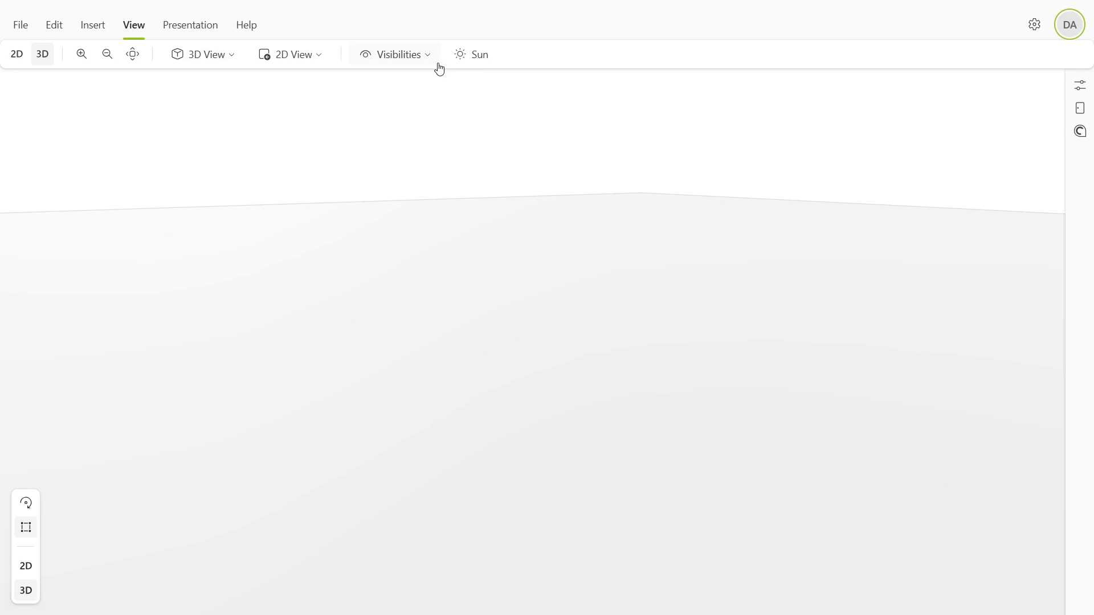
left_click(395, 55)
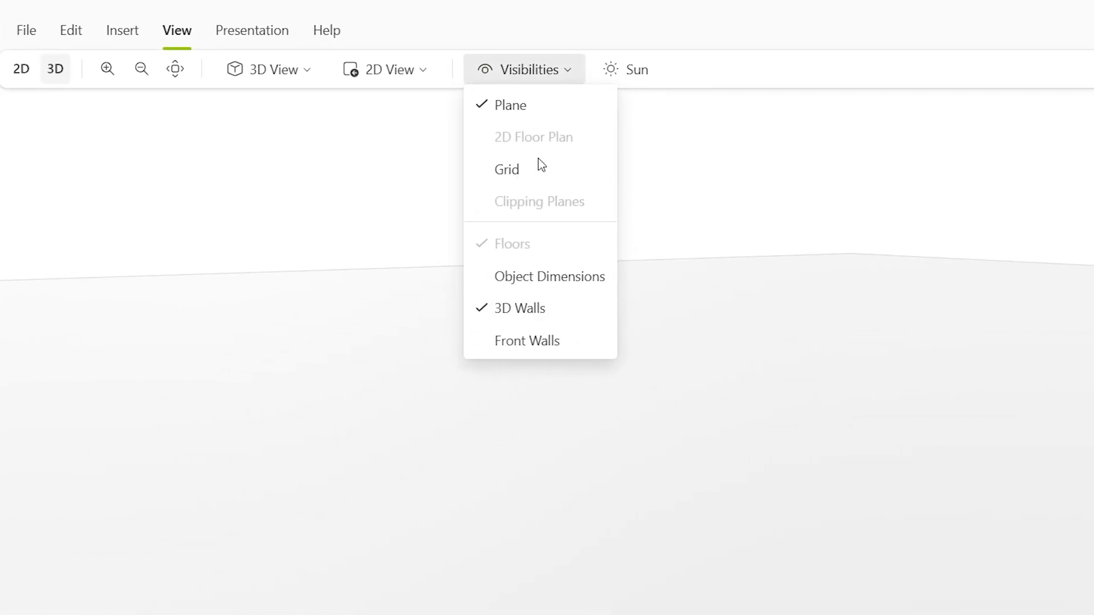
left_click(506, 169)
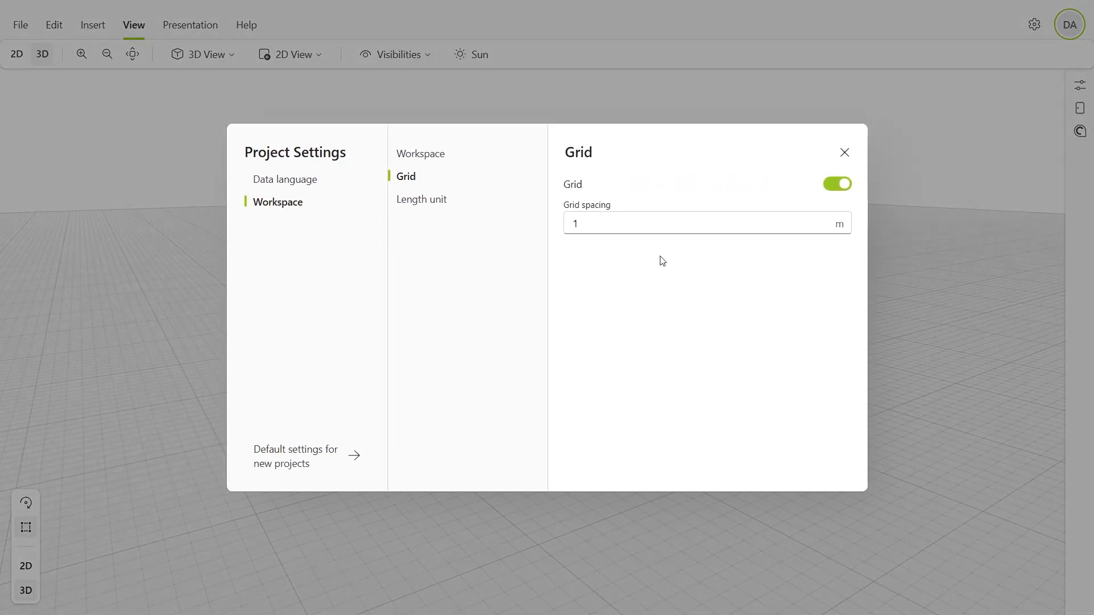
left_click(697, 223)
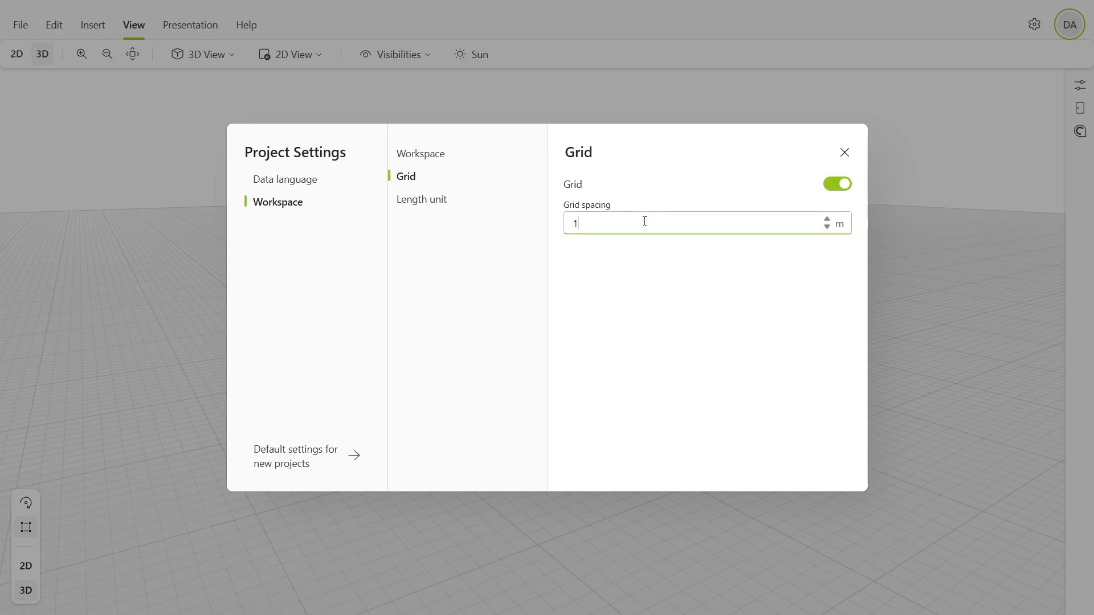
left_click(844, 152)
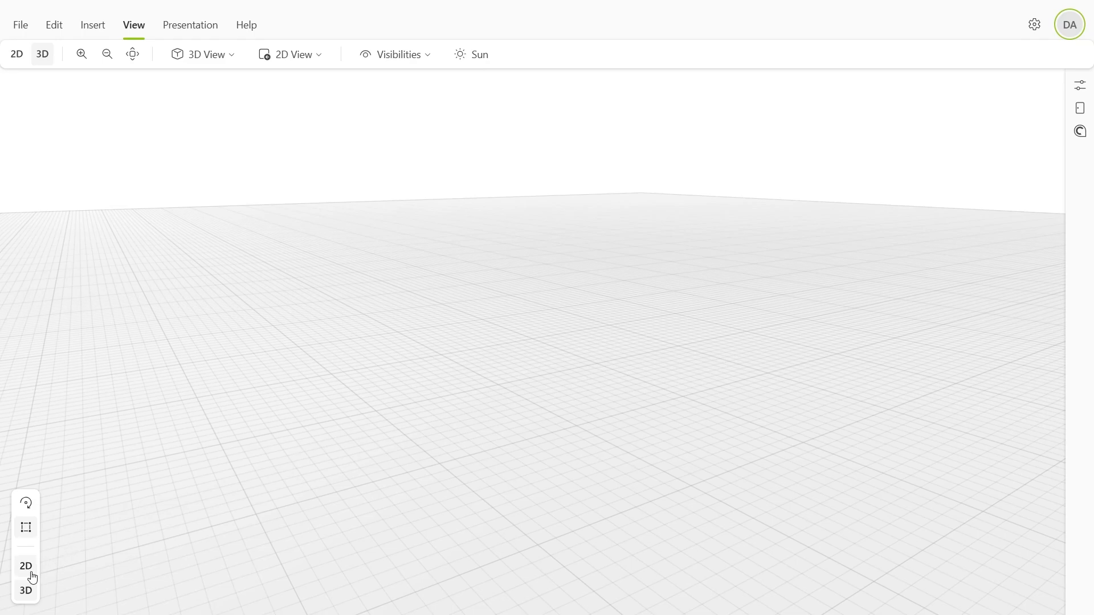
Switch to the 2D plan view and open the Architecture elements list
left_click(25, 566)
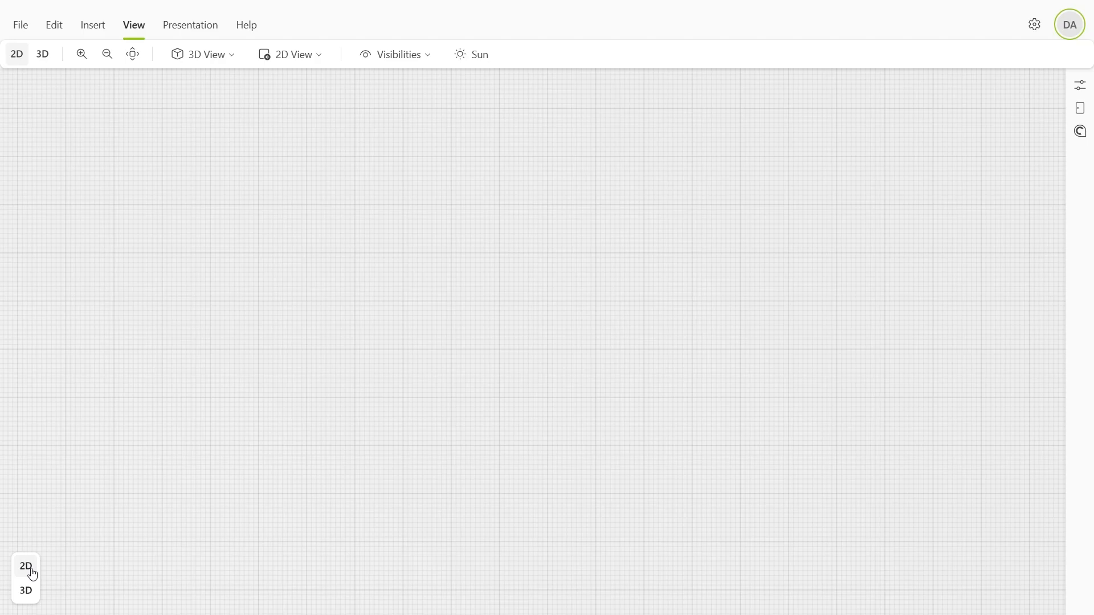
left_click(93, 24)
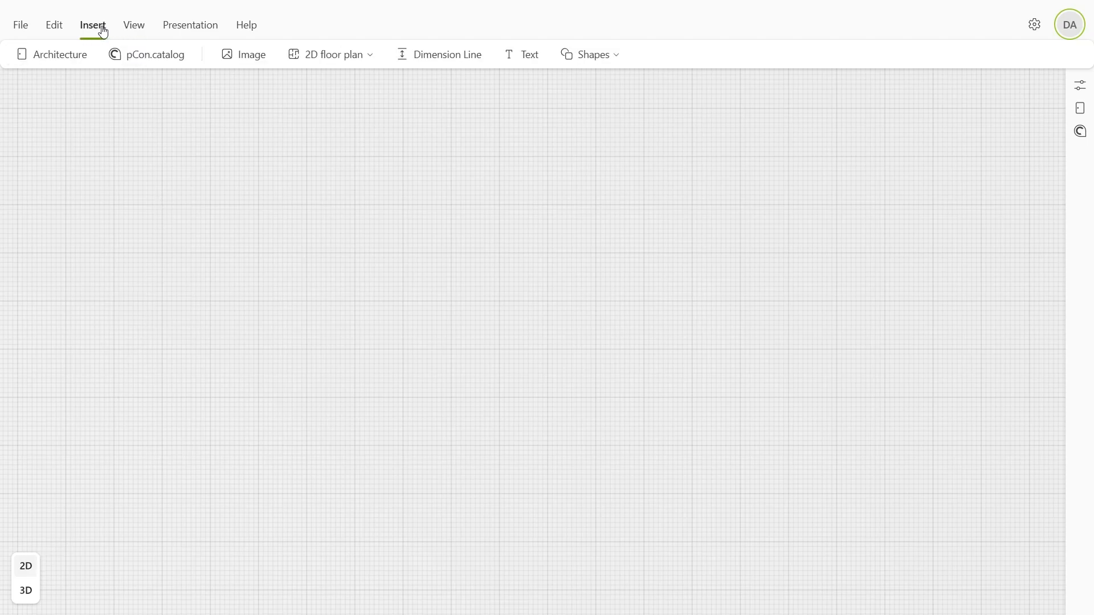
left_click(60, 54)
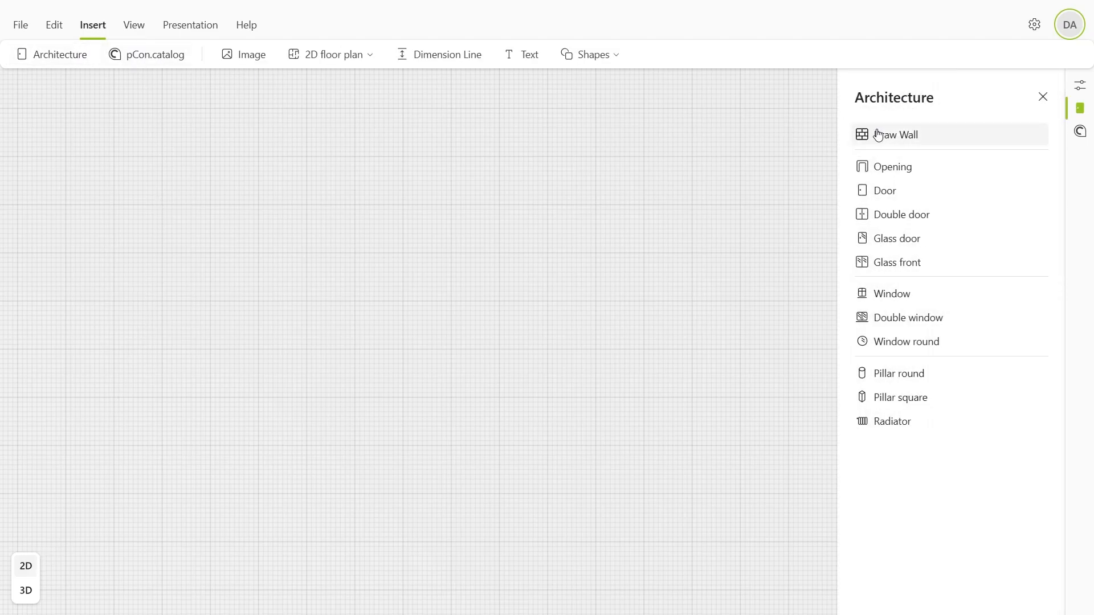
Draw the outline and interior walls, entering a 2.8 m wall length
left_click(895, 134)
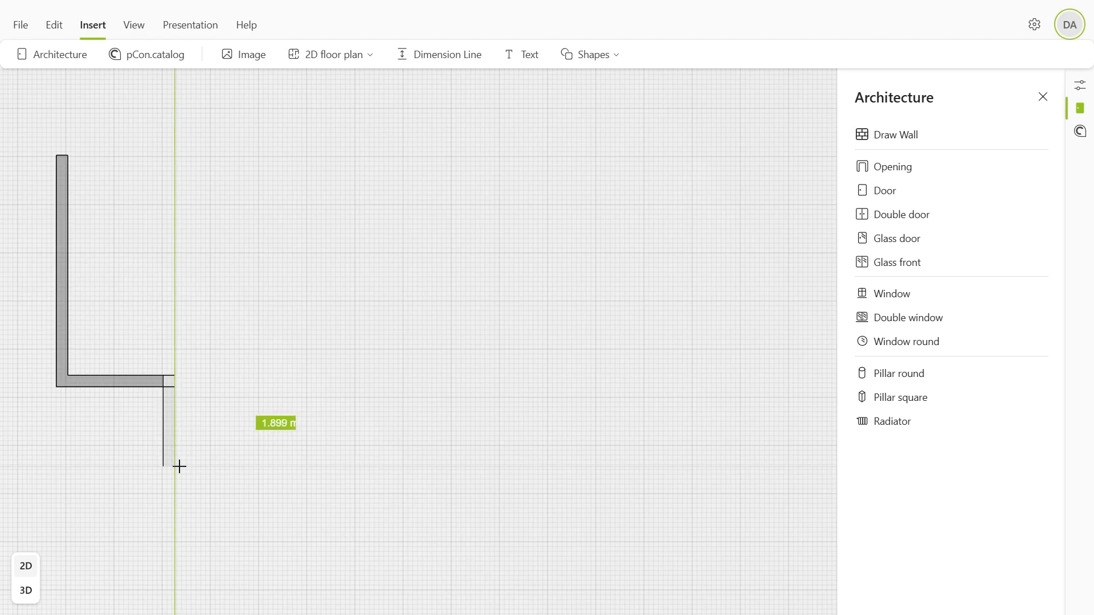
mouse_move(180, 467)
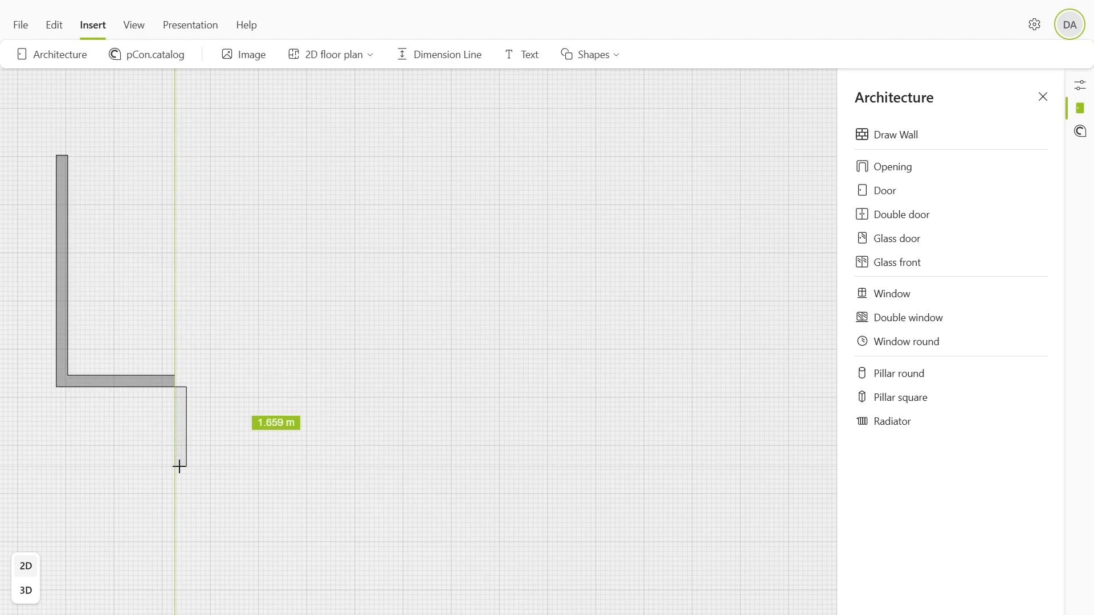
type("2.8")
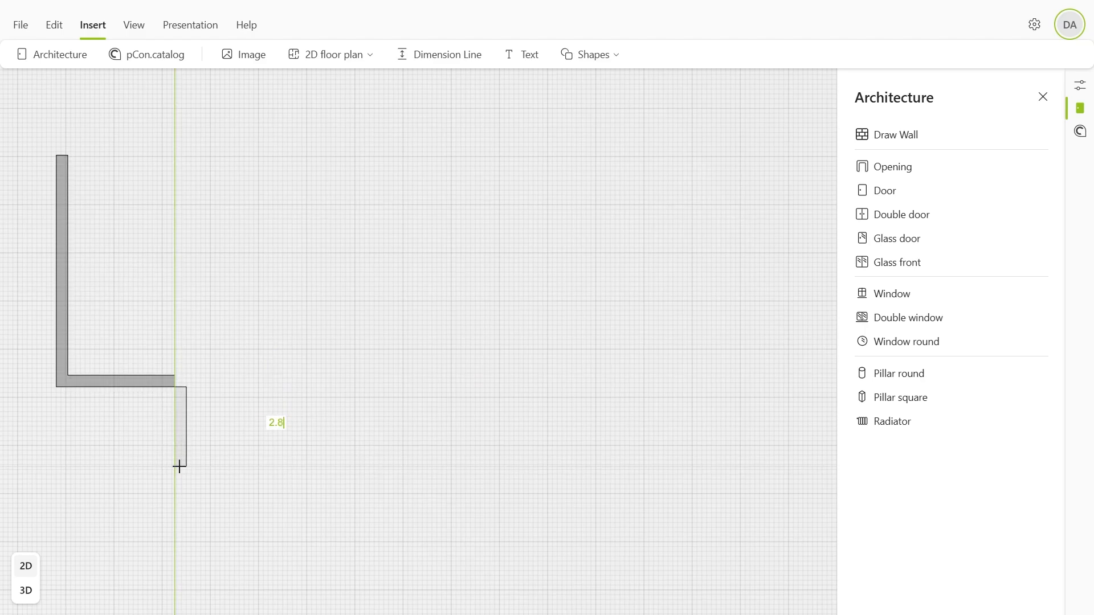
key("Escape")
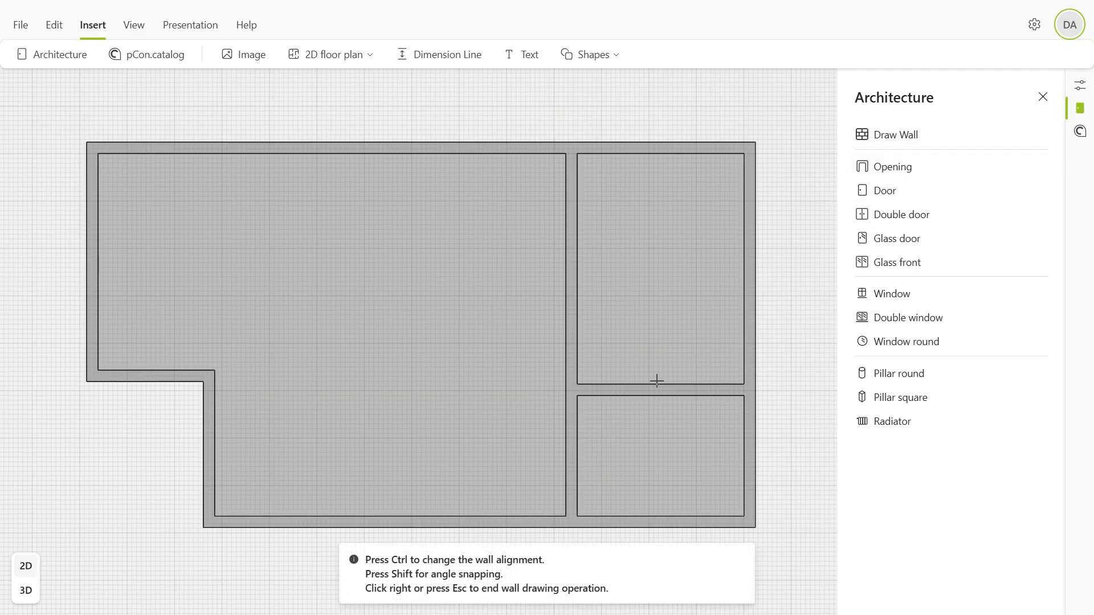
Make the interior walls of the right-hand rooms thinner
left_click(659, 453)
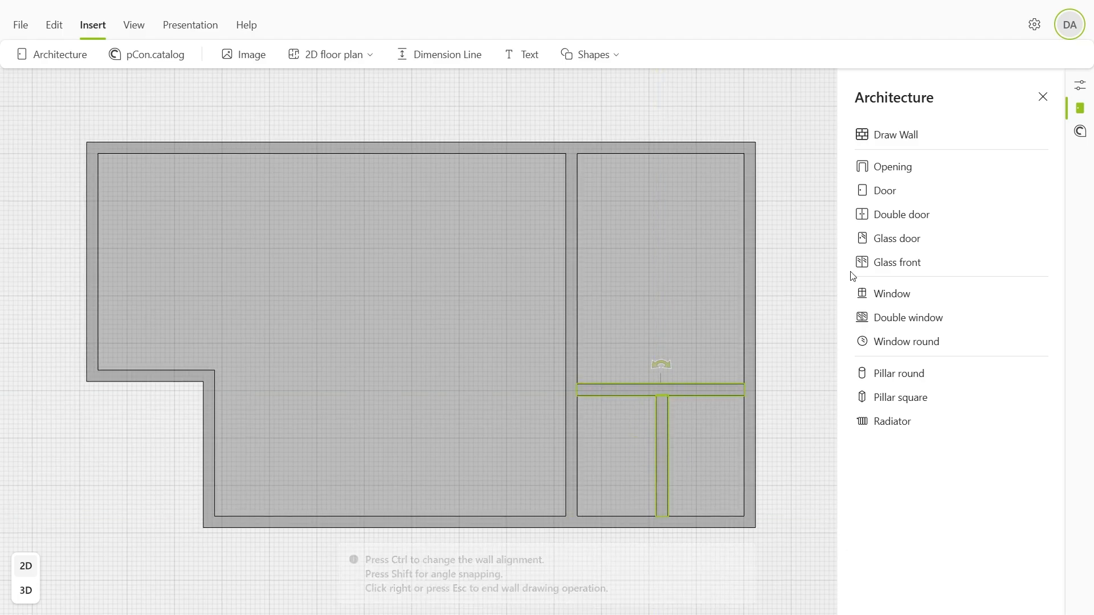
left_click(1077, 85)
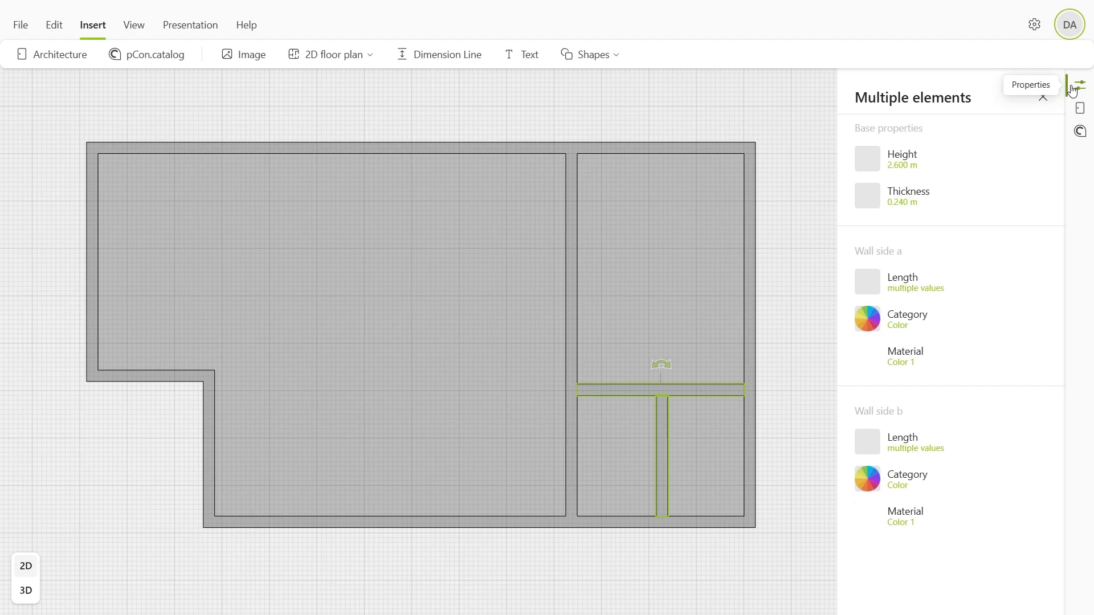
left_click(907, 196)
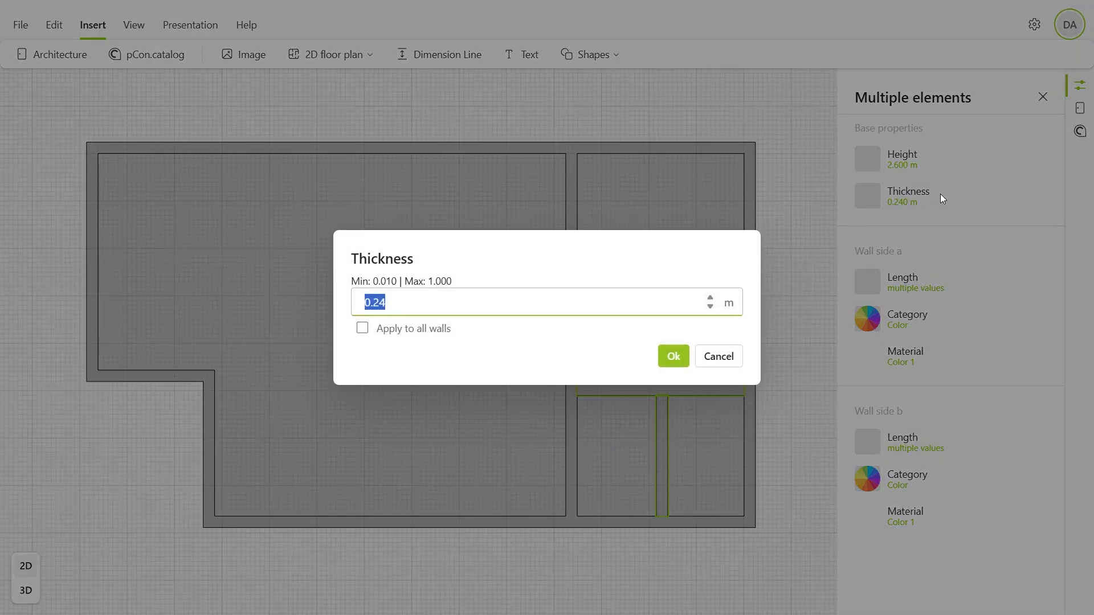
left_click(671, 356)
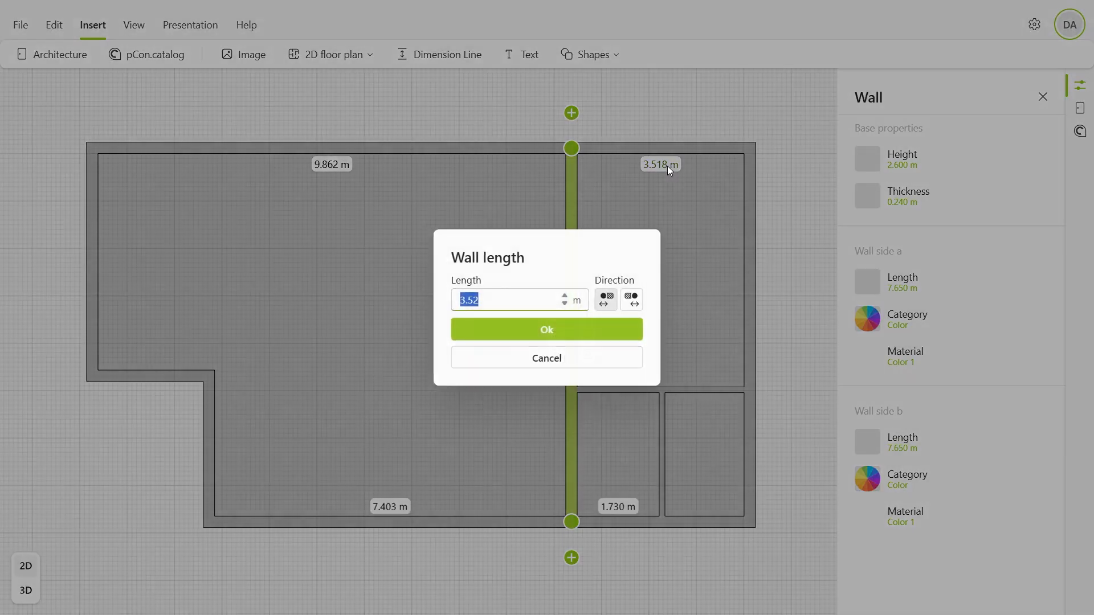
Set an interior wall's length to 2.4 m
left_click(546, 330)
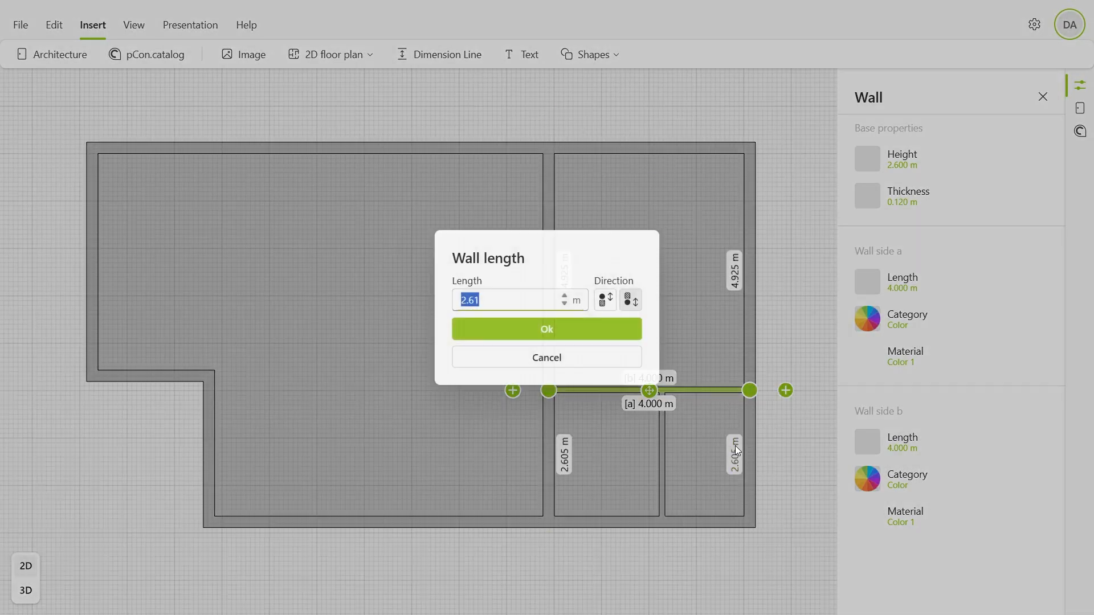
type("2.4")
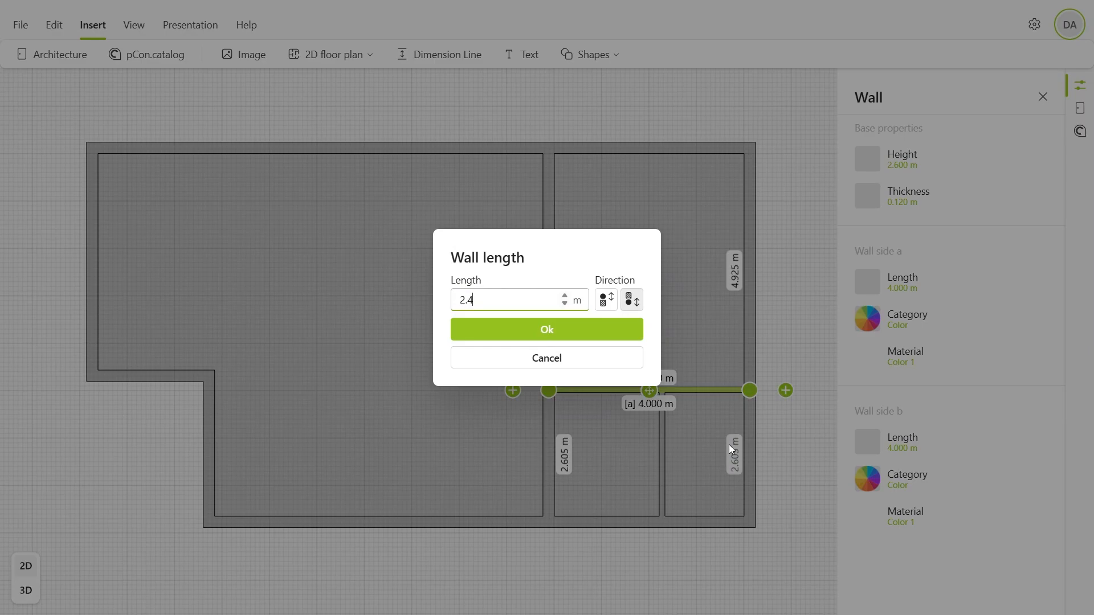
left_click(546, 329)
type("1")
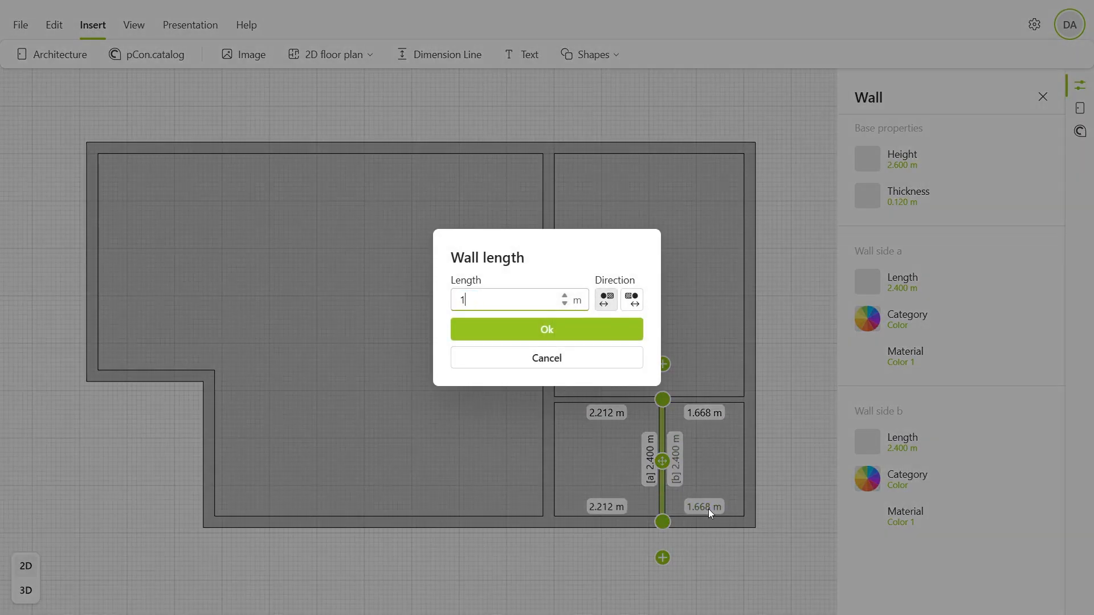
left_click(546, 329)
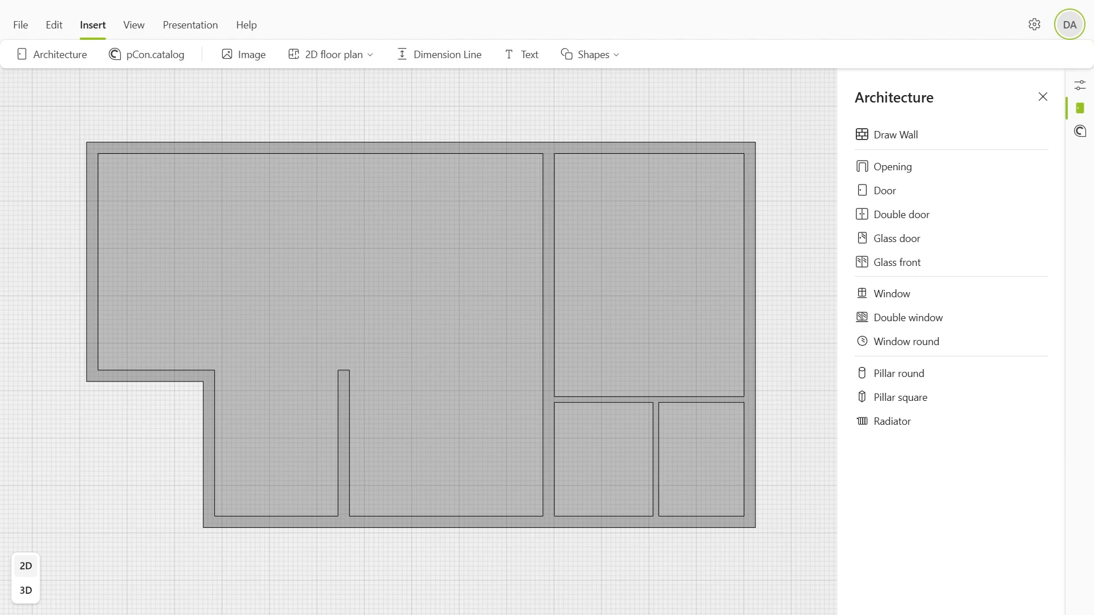
mouse_move(73, 560)
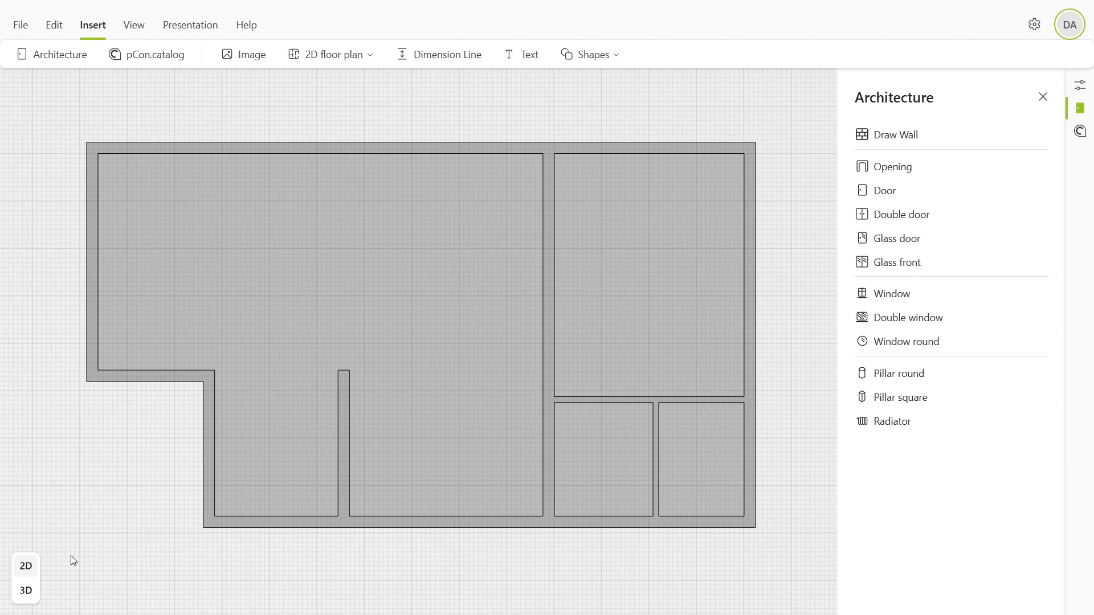
Switch to the 3D view and turn on Front Walls visibility
left_click(26, 591)
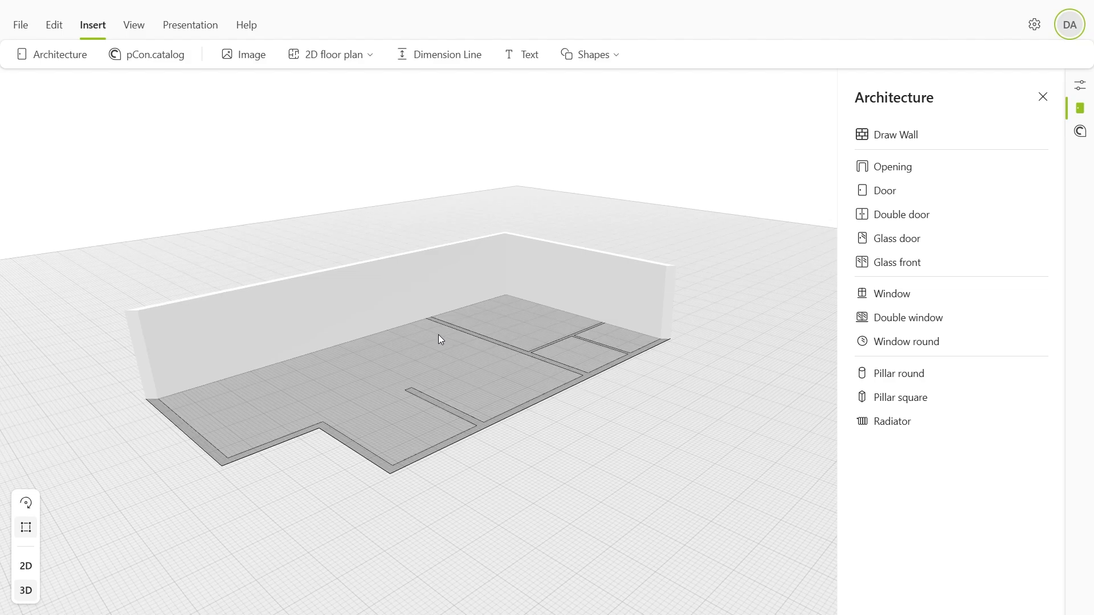
left_click(133, 24)
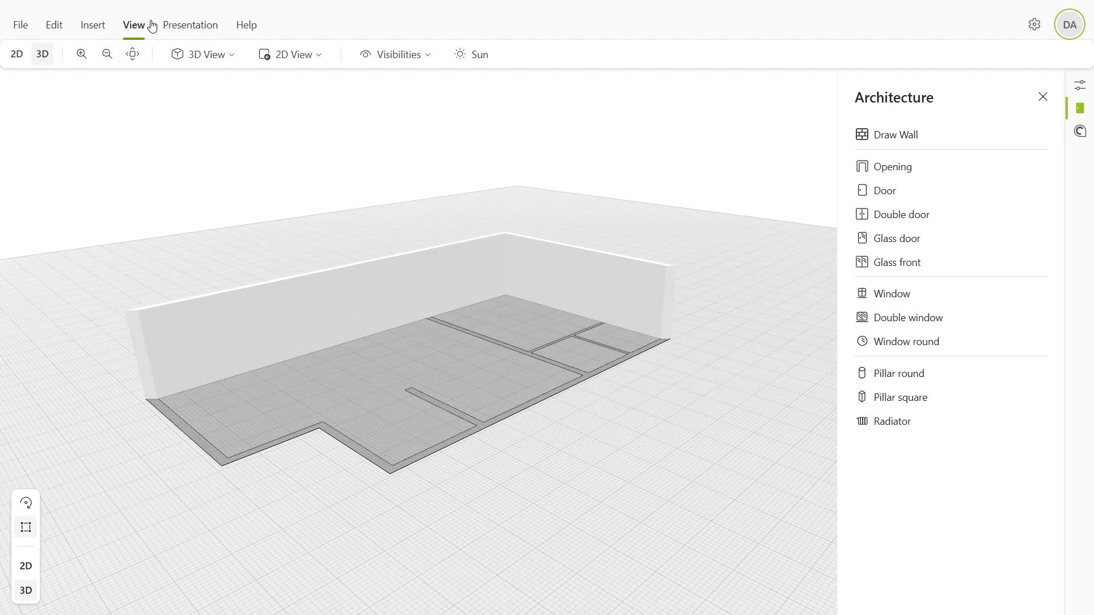
left_click(394, 54)
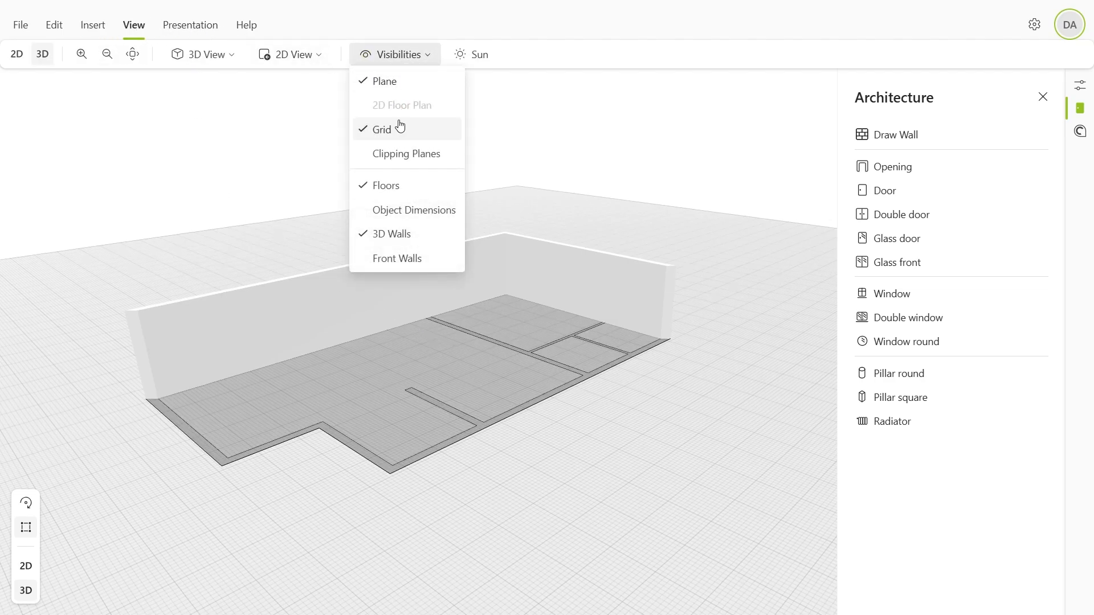
mouse_move(428, 258)
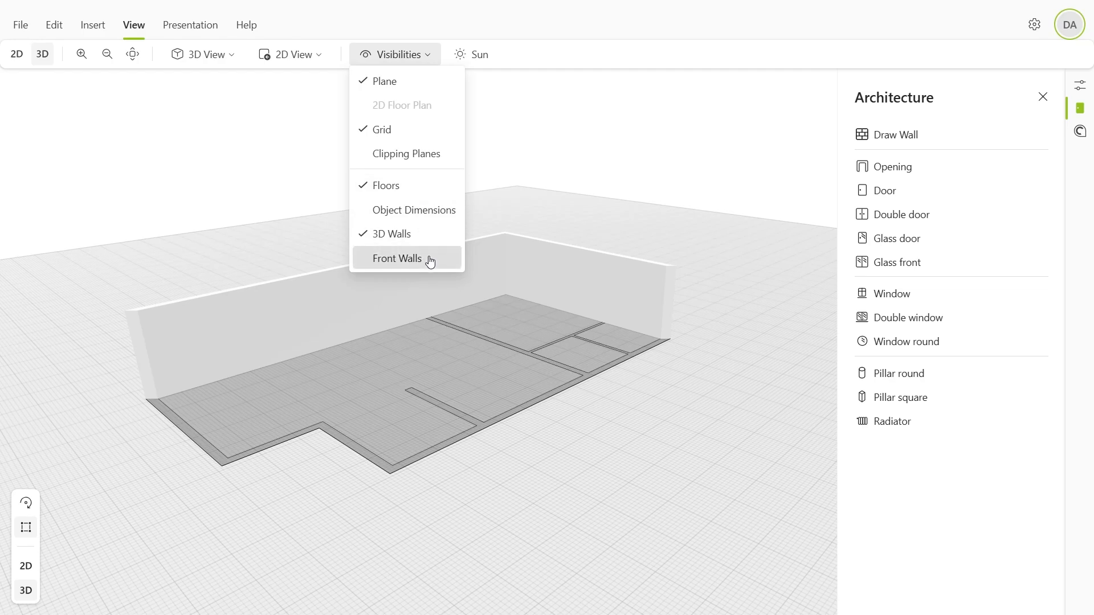
left_click(397, 258)
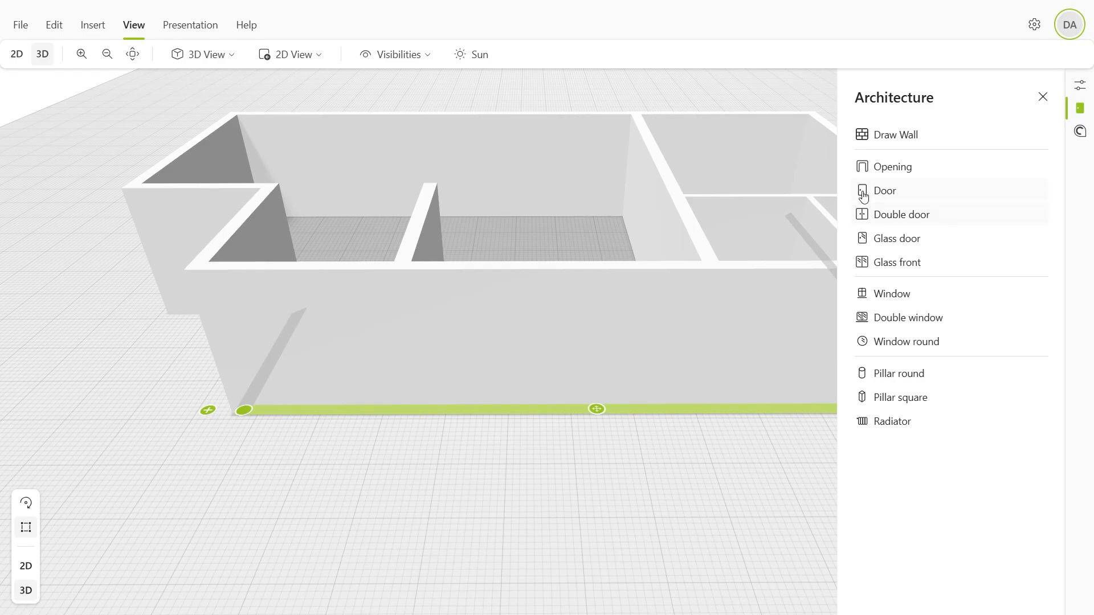
Place a door in an interior wall, then a window in an outer wall
left_click(596, 409)
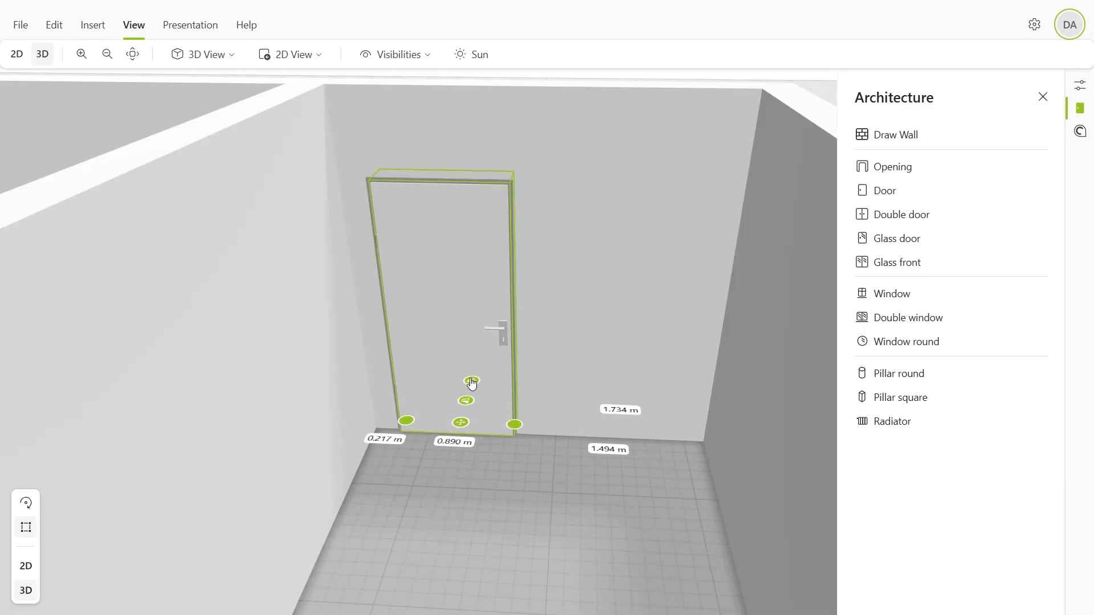
left_click(471, 380)
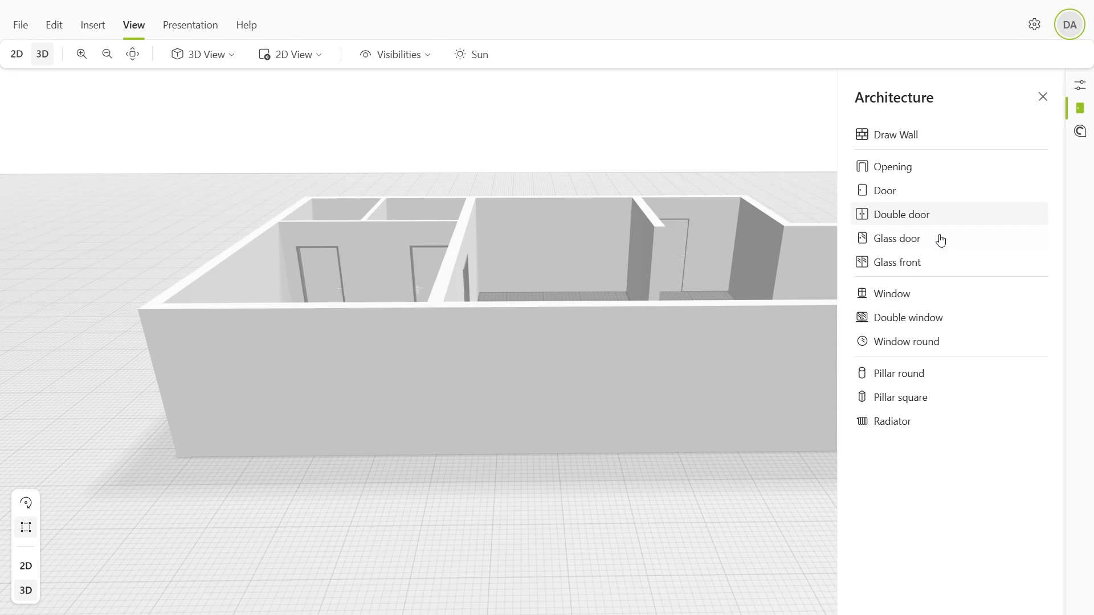
left_click(891, 293)
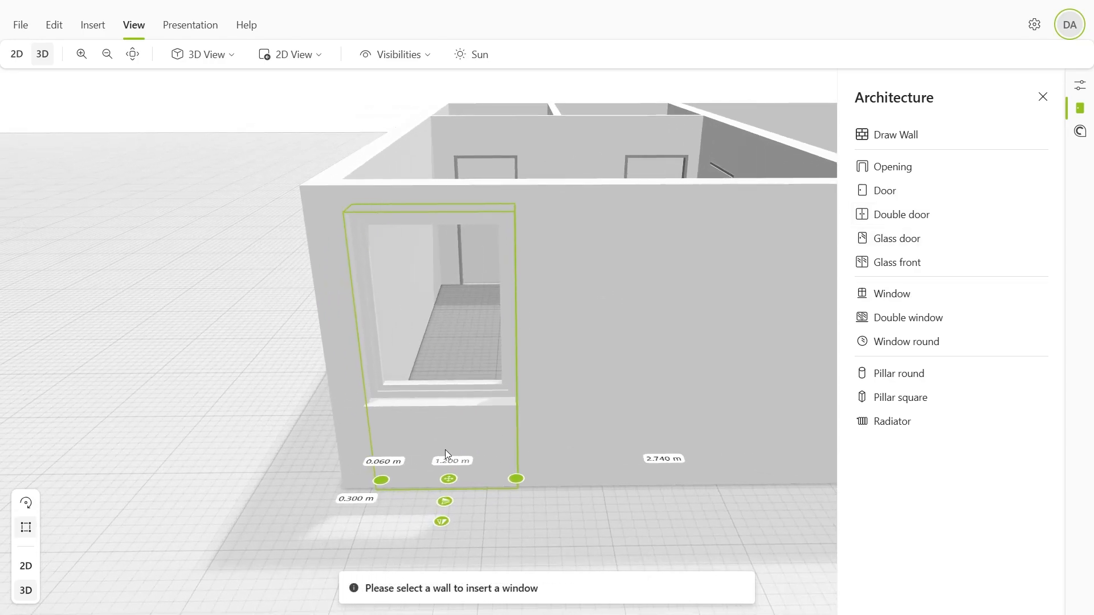
Set the window width to 1 m and add a second window beside it
left_click(1079, 85)
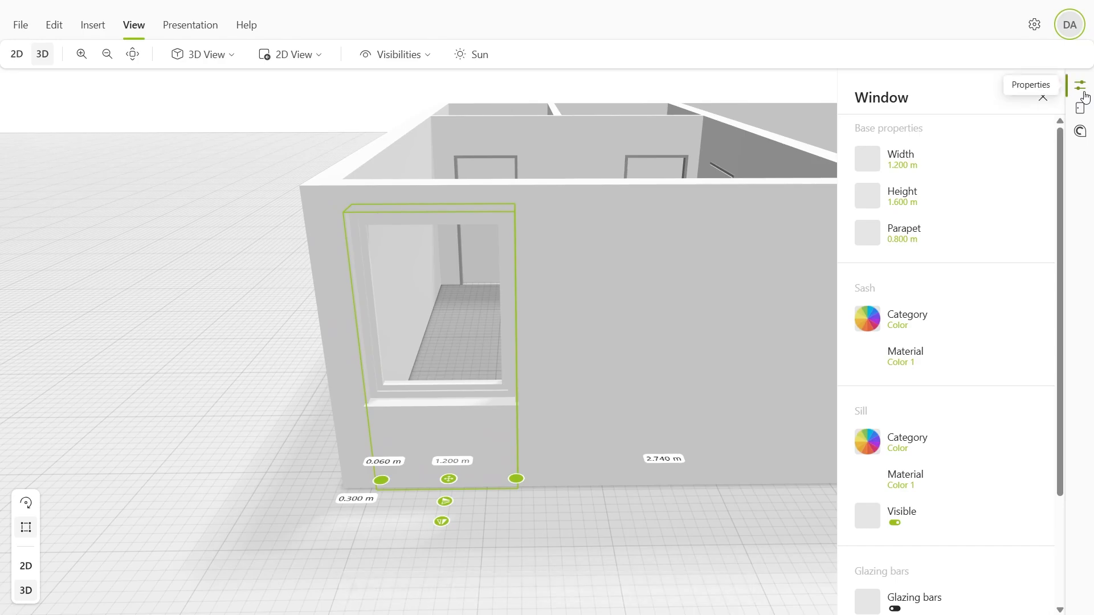
left_click(900, 159)
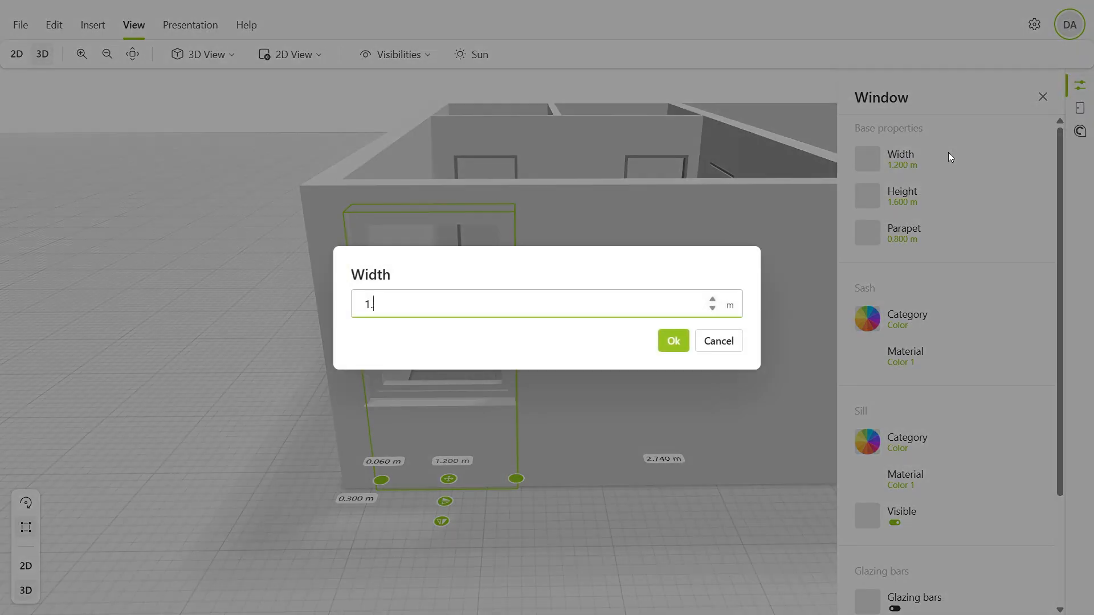
left_click(672, 342)
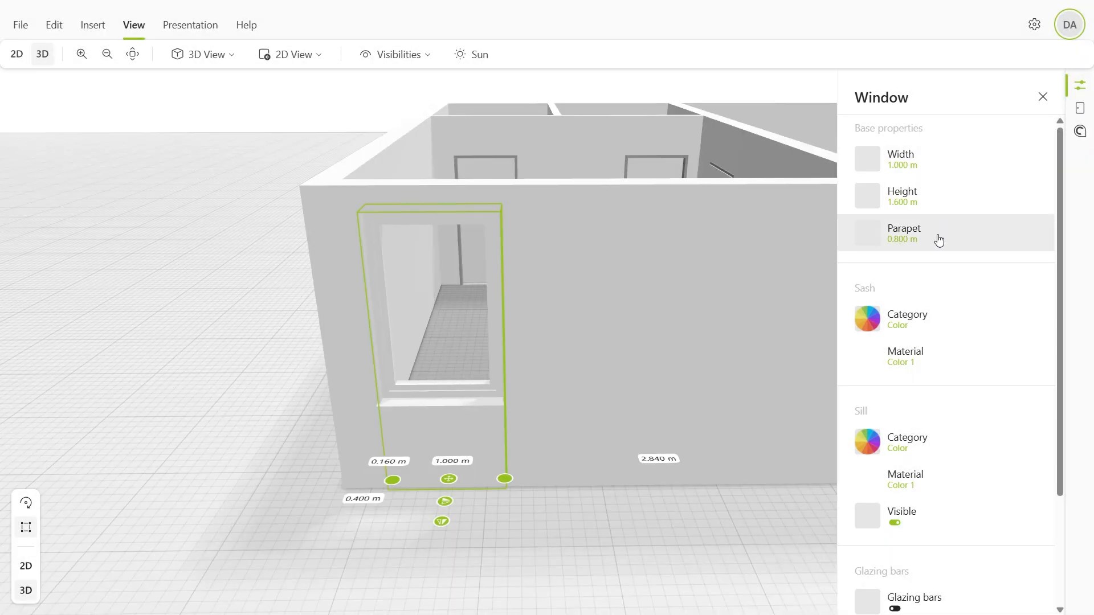
right_click(463, 333)
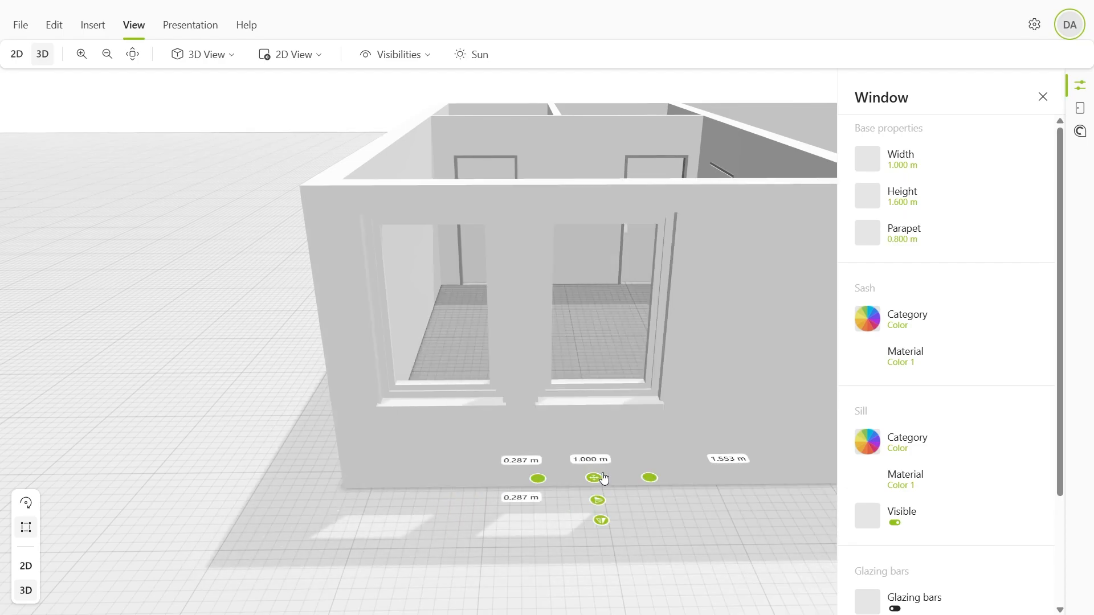
right_click(593, 478)
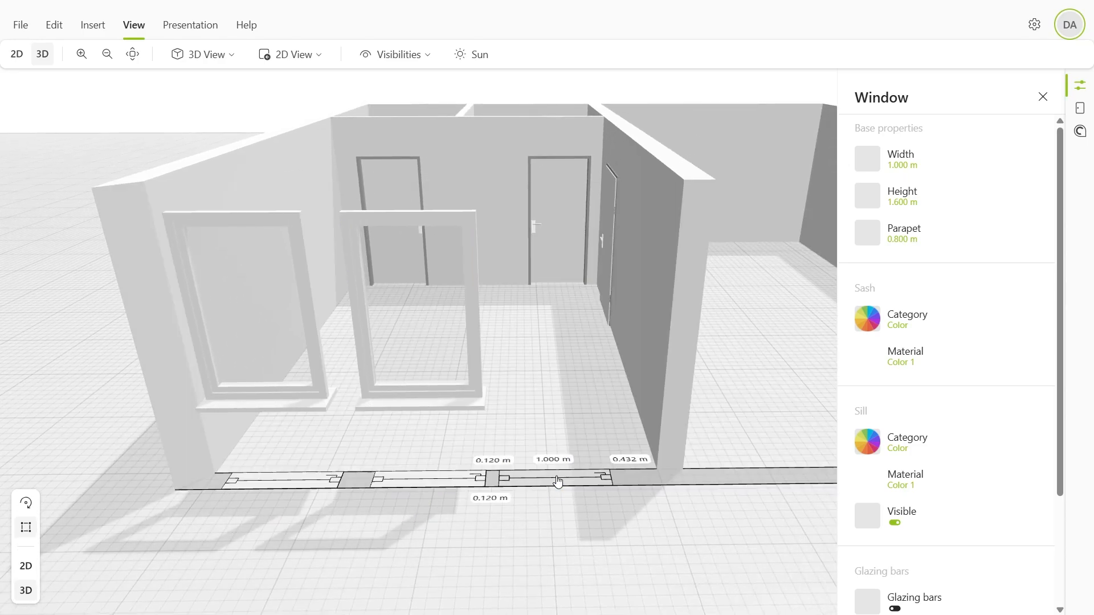
left_click(554, 479)
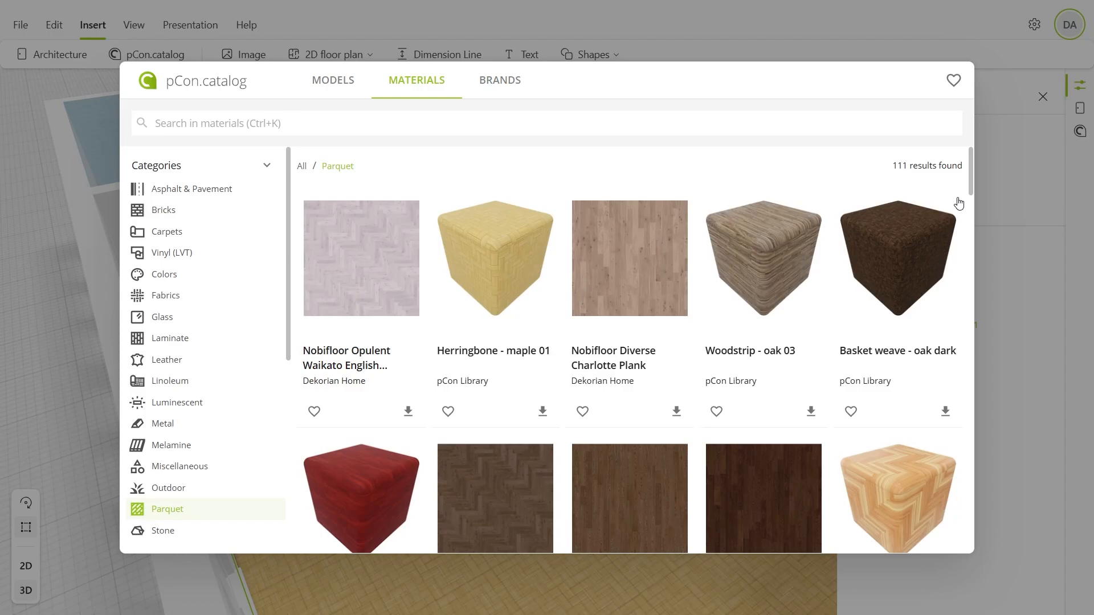
Browse the Parquet materials catalog for a wooden floor material
scroll("down", 3)
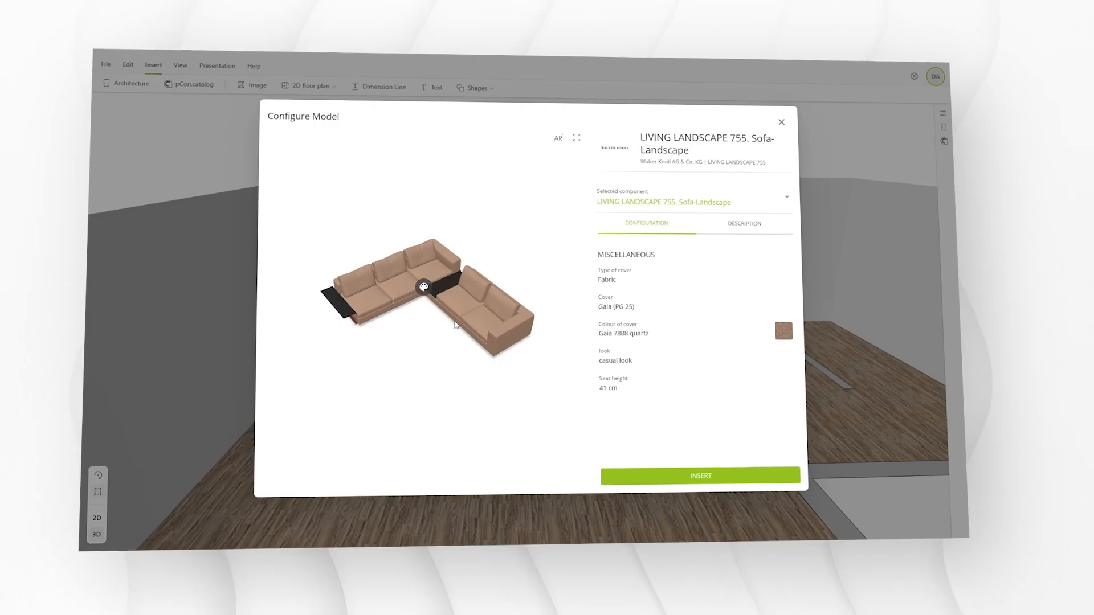
Insert the configured LIVING LANDSCAPE 755 corner sofa into the large room
left_click(700, 475)
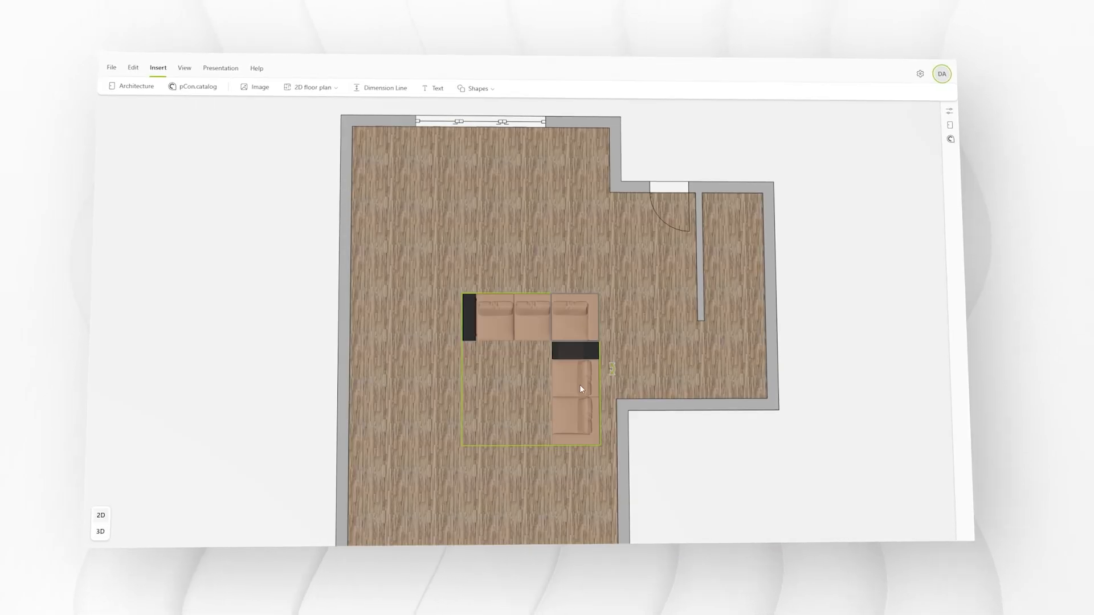